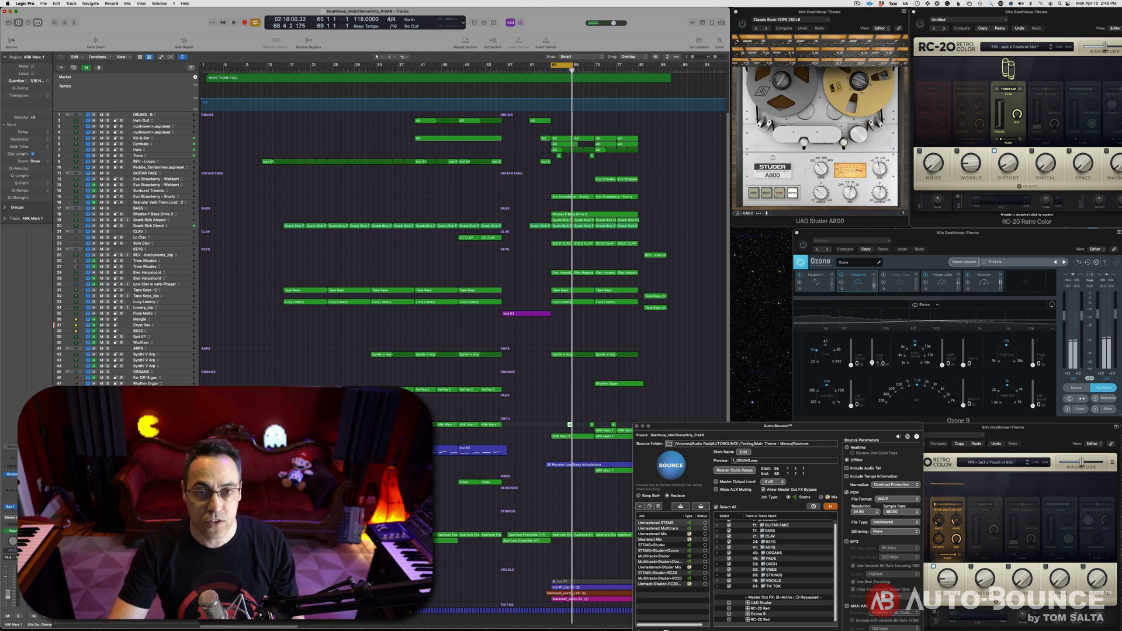
# Step: Switch the Ozone 9 window from the Equalizer to the Maximizer module
pyautogui.click(236, 21)
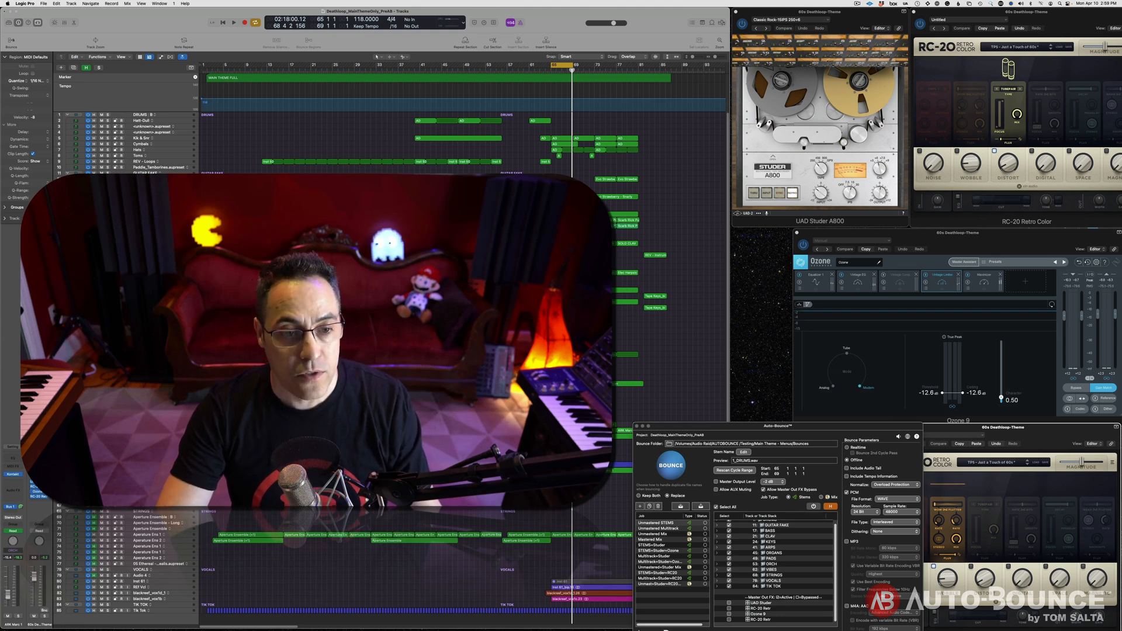
pyautogui.click(234, 21)
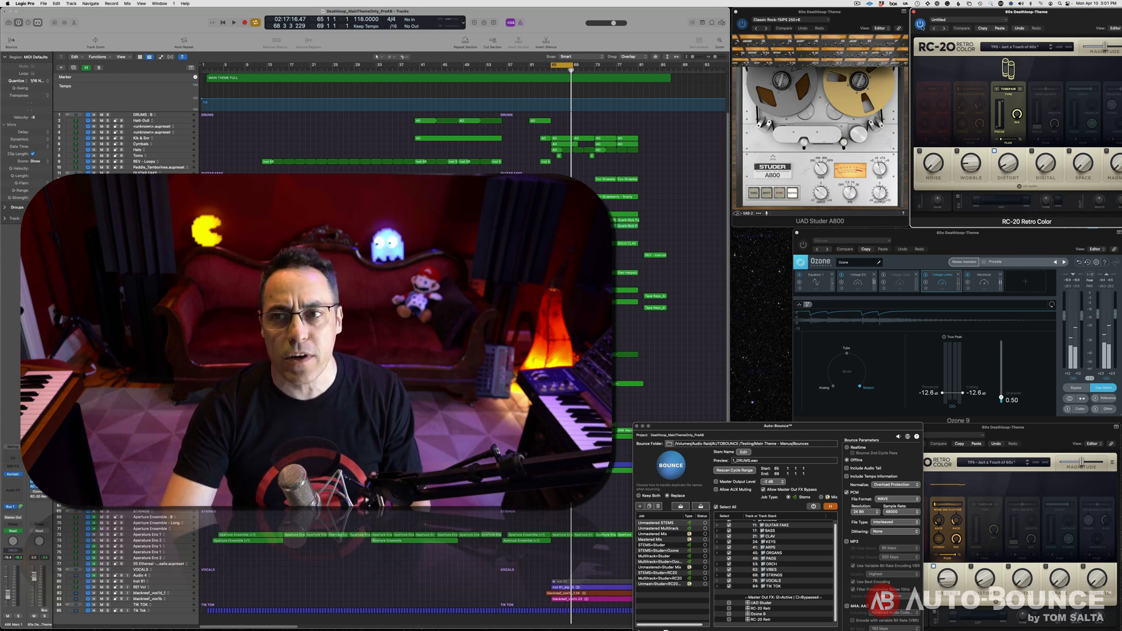
pyautogui.click(242, 21)
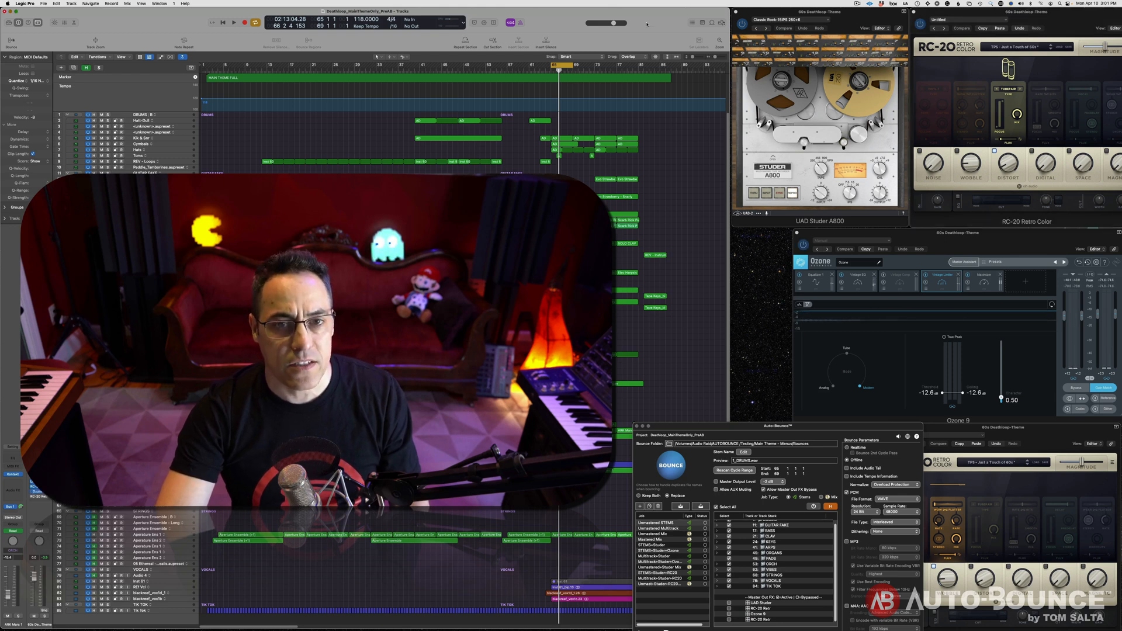
pyautogui.click(241, 21)
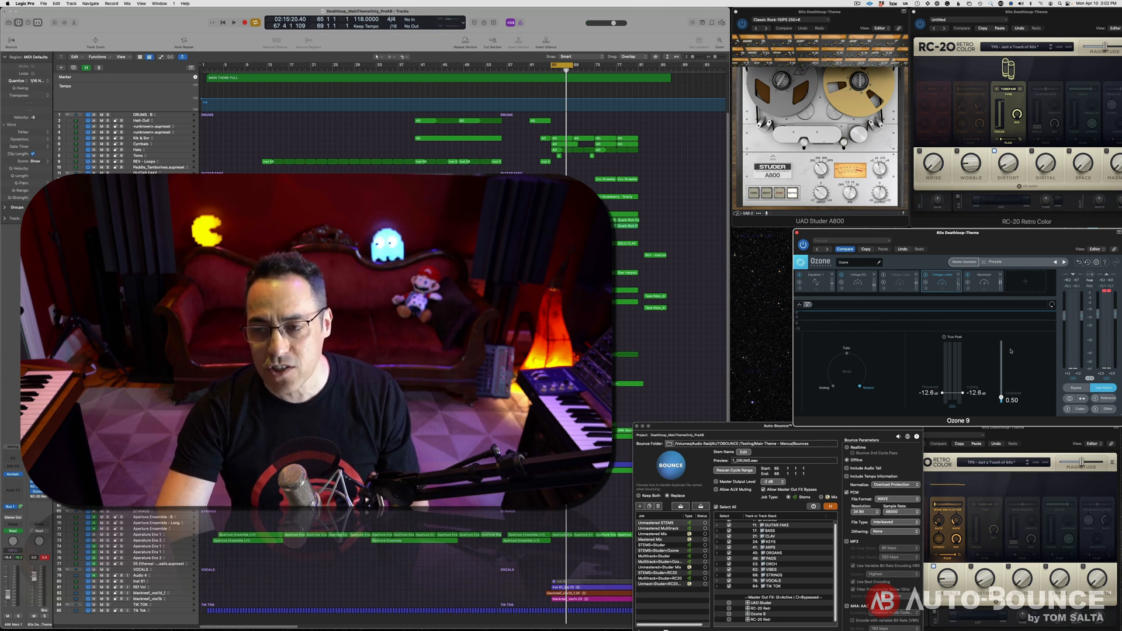
pyautogui.click(243, 21)
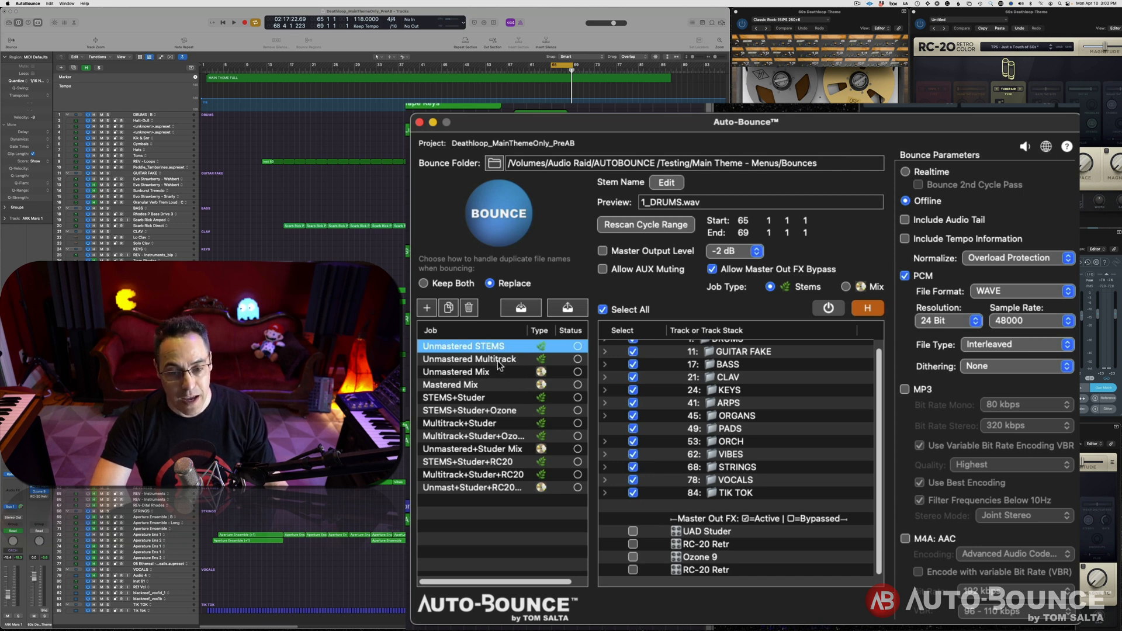
# Step: Step through the Unmastered Mix, Mastered Mix and STEMS+Studer jobs in the Auto-Bounce job list
pyautogui.click(456, 372)
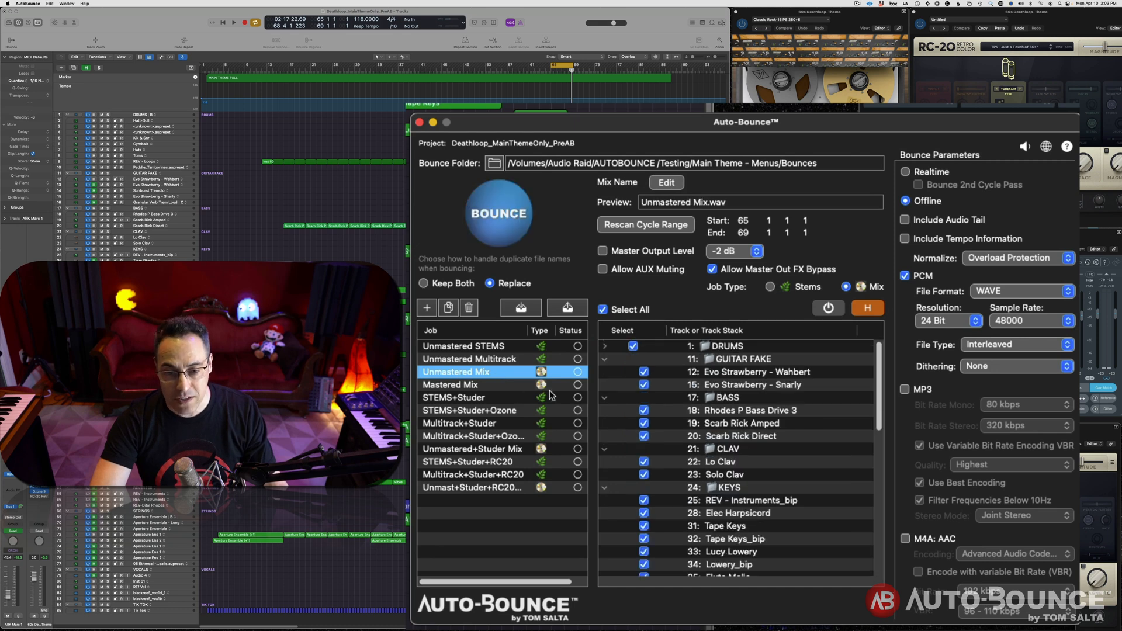
pyautogui.click(450, 384)
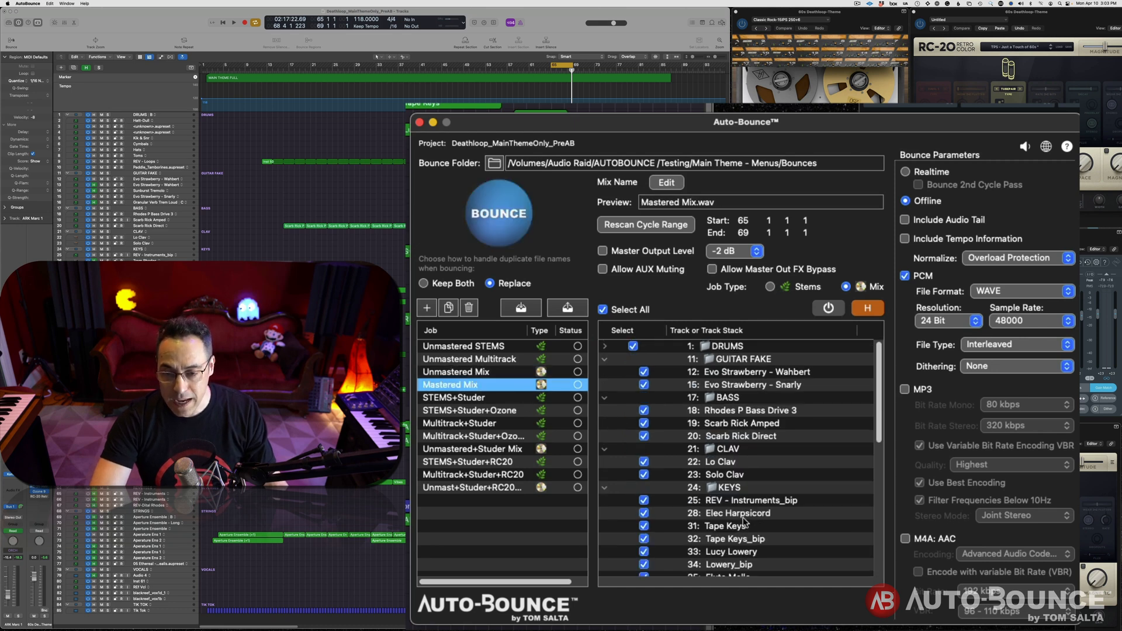
pyautogui.click(454, 397)
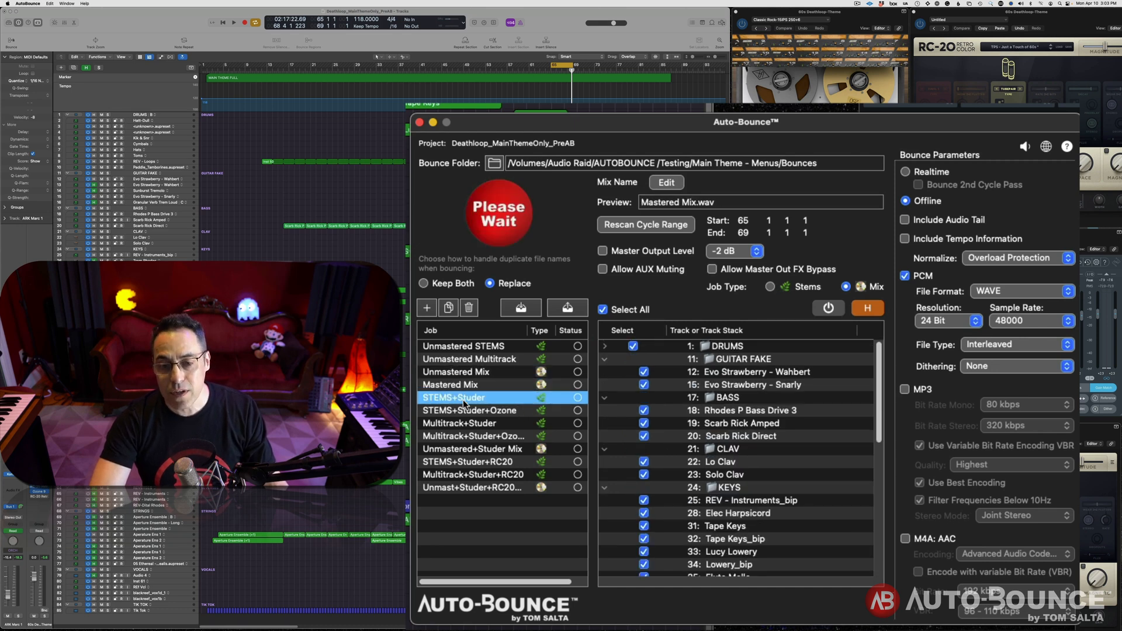
pyautogui.click(769, 287)
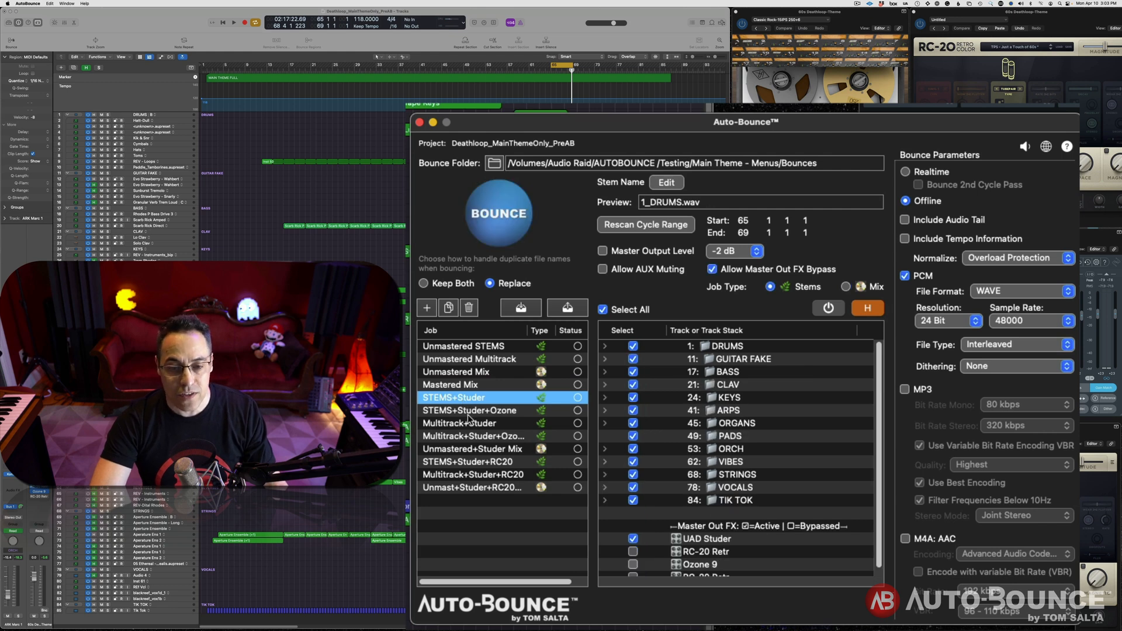
# Step: Load the Multitrack+Studer job and expand its folders into individual tracks like Evo Strawberry
pyautogui.click(469, 410)
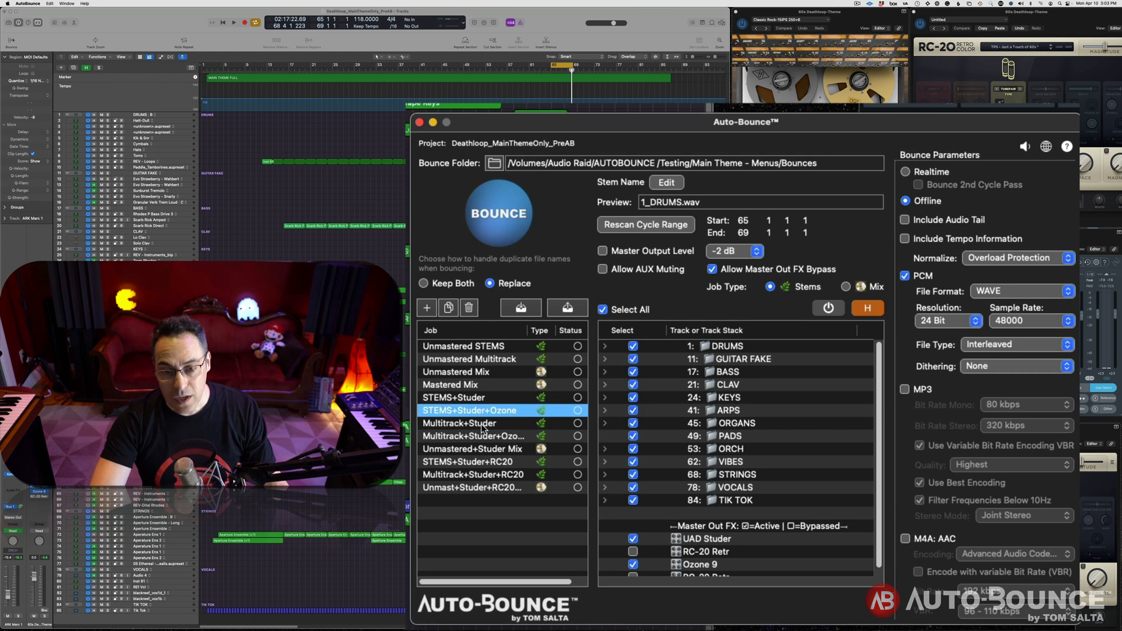
pyautogui.click(458, 423)
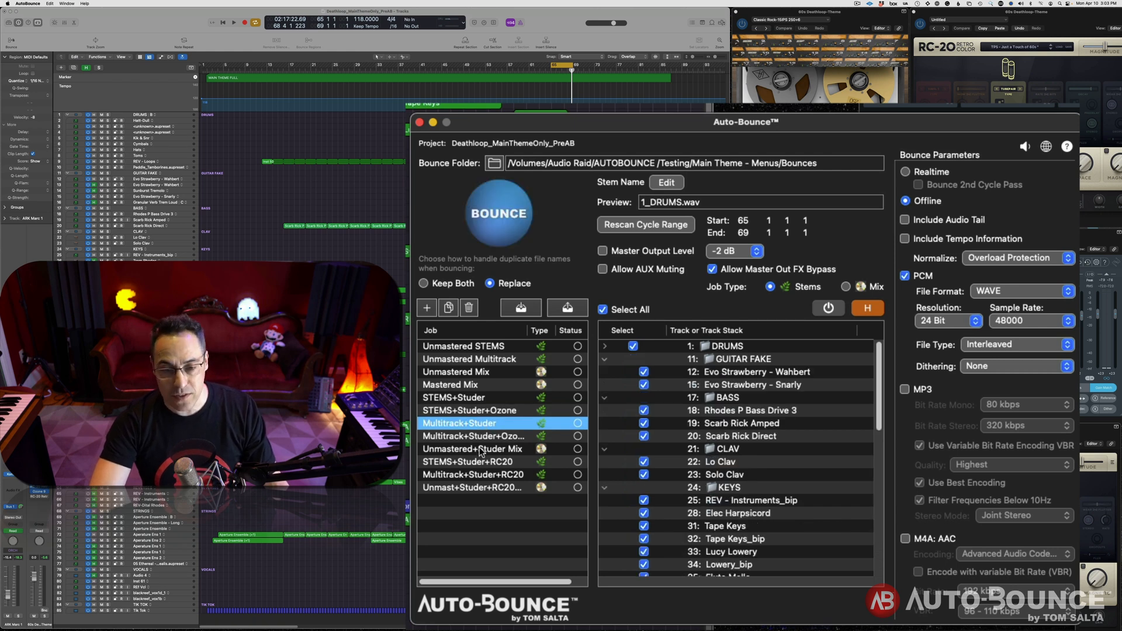
pyautogui.click(489, 436)
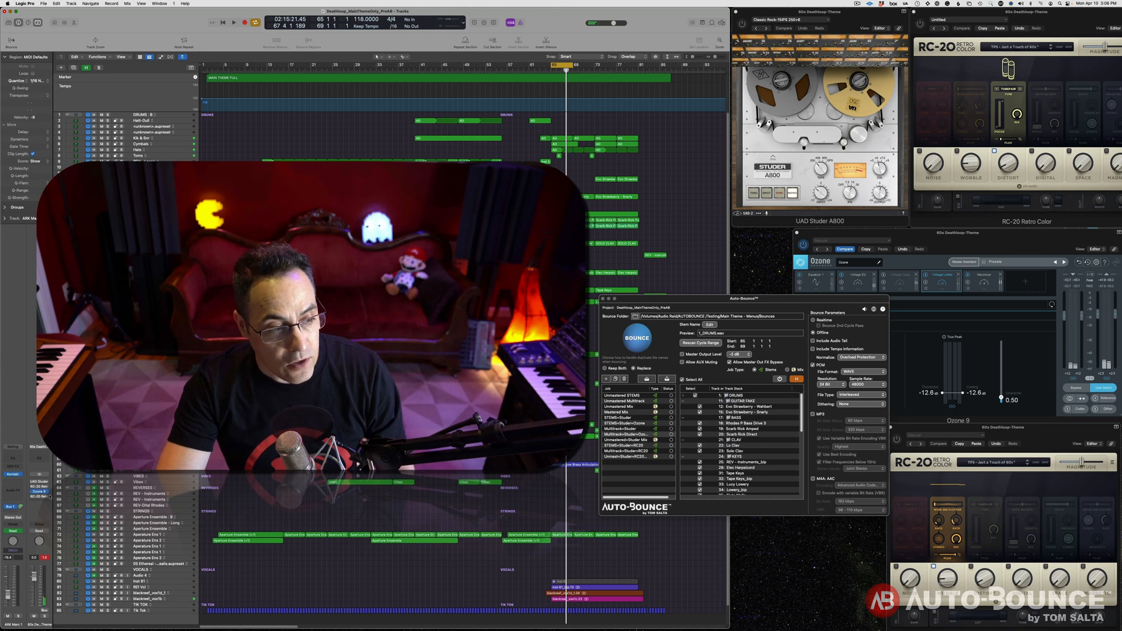
# Step: Bring Logic Pro forward to show the Studer A800, RC-20 and Ozone 9 master plugin windows
pyautogui.click(249, 21)
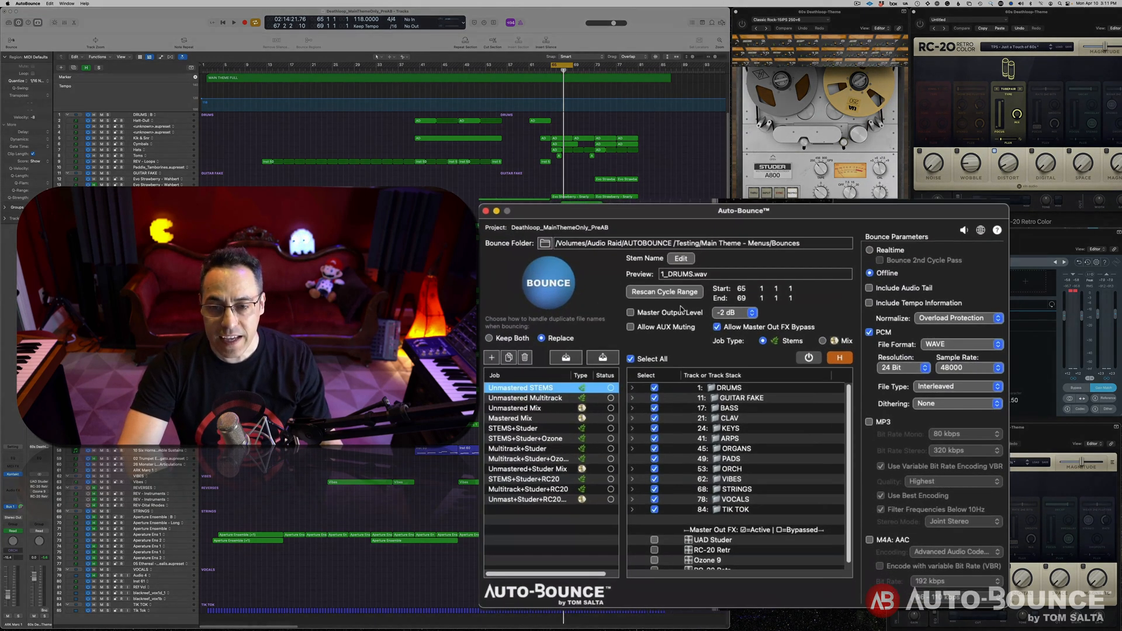
# Step: Enable the -2 dB Master Output Level on Unmastered STEMS, then review the Unmastered Multitrack and Mix jobs
pyautogui.click(629, 312)
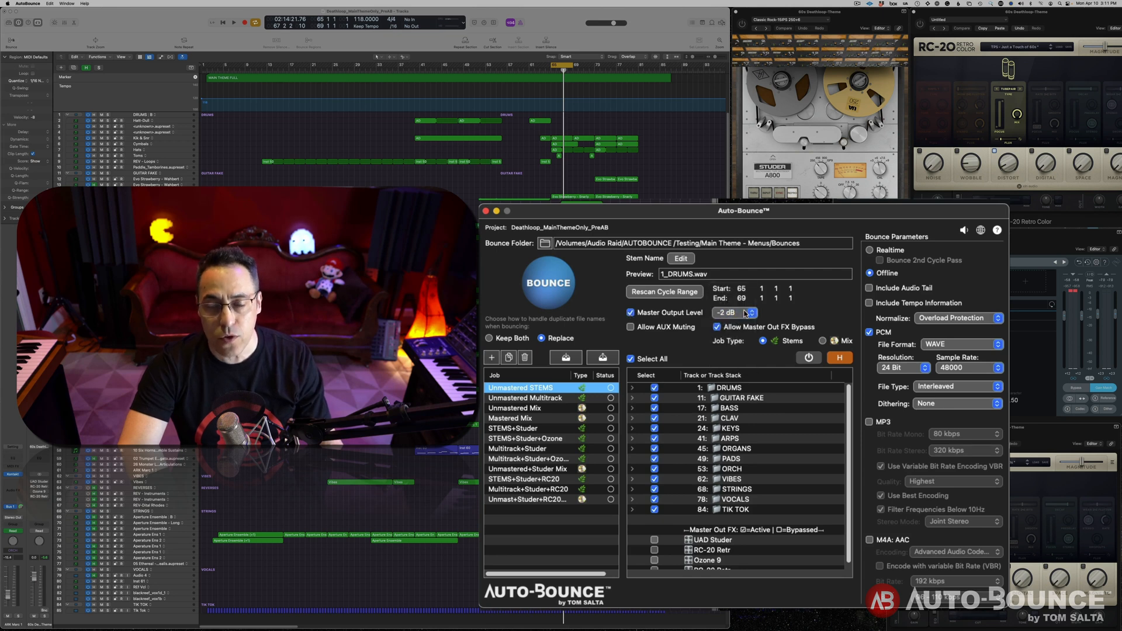
pyautogui.moveTo(746, 313)
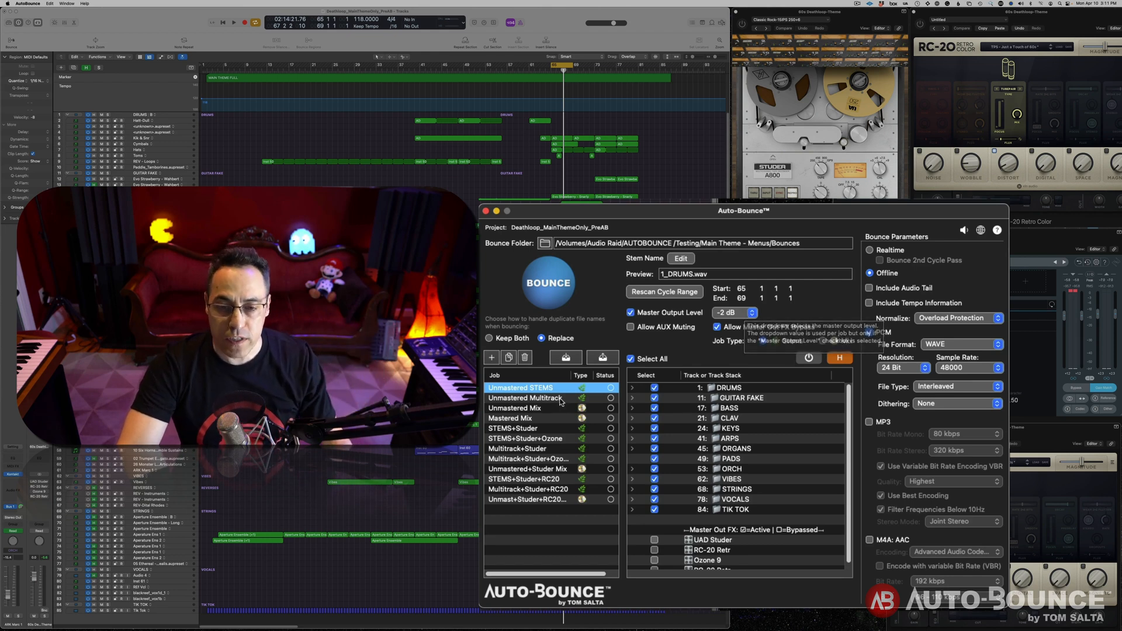
pyautogui.click(526, 397)
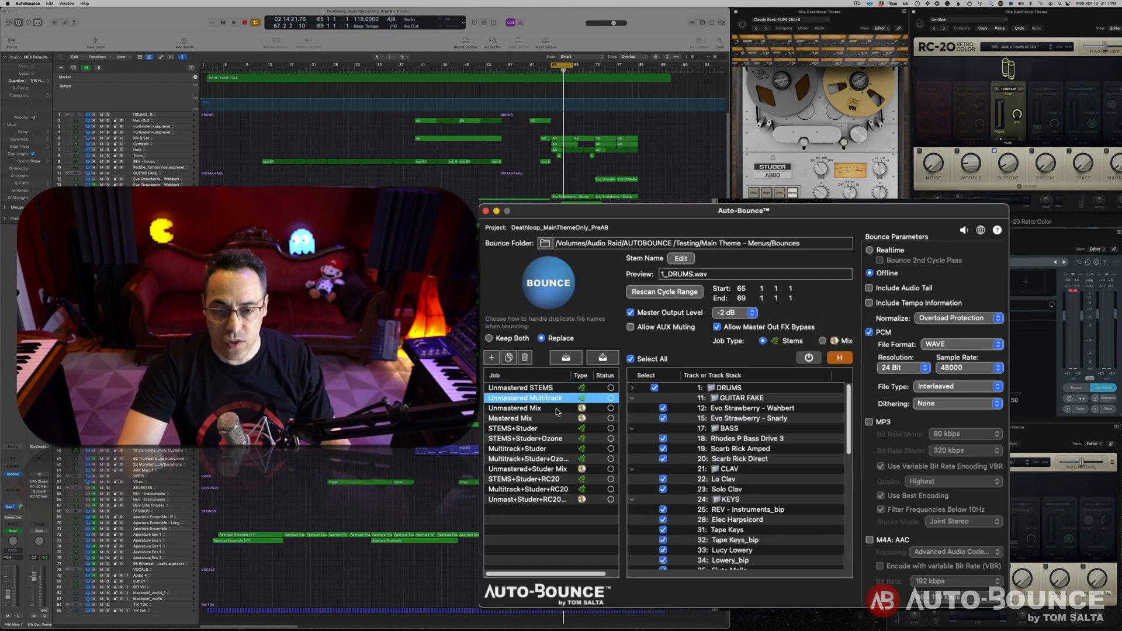
pyautogui.click(514, 408)
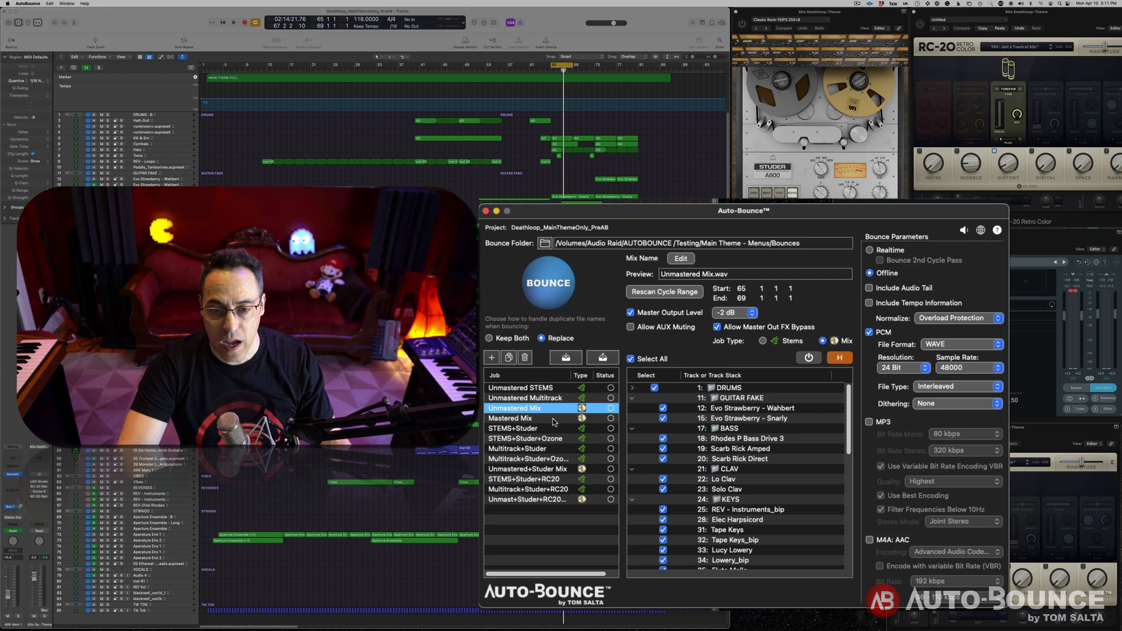
pyautogui.click(510, 417)
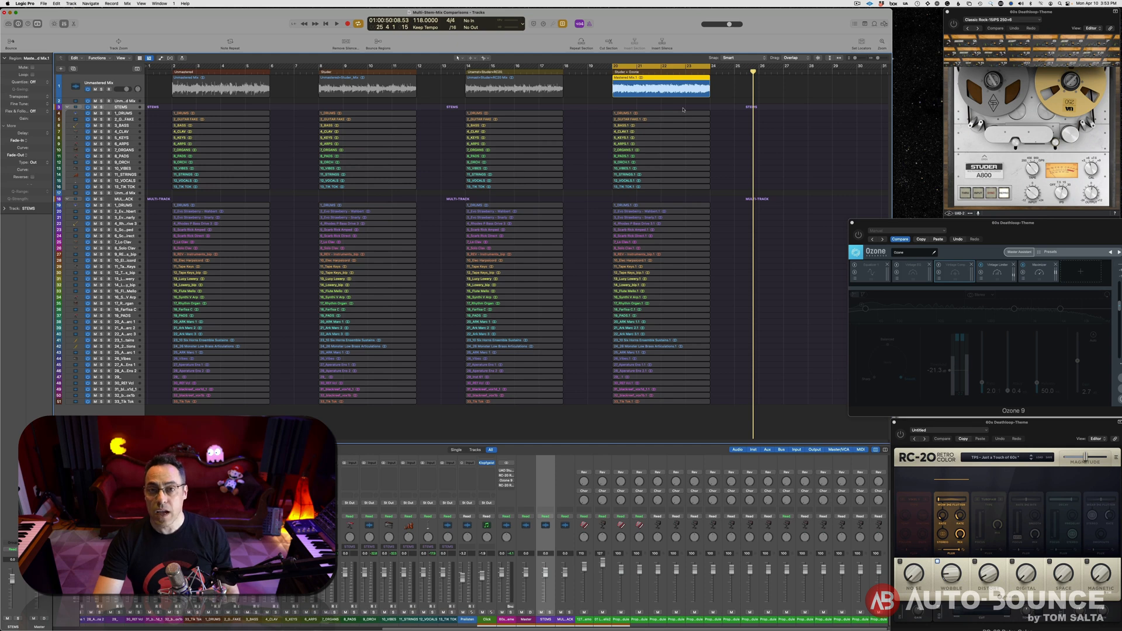
pyautogui.moveTo(846, 143)
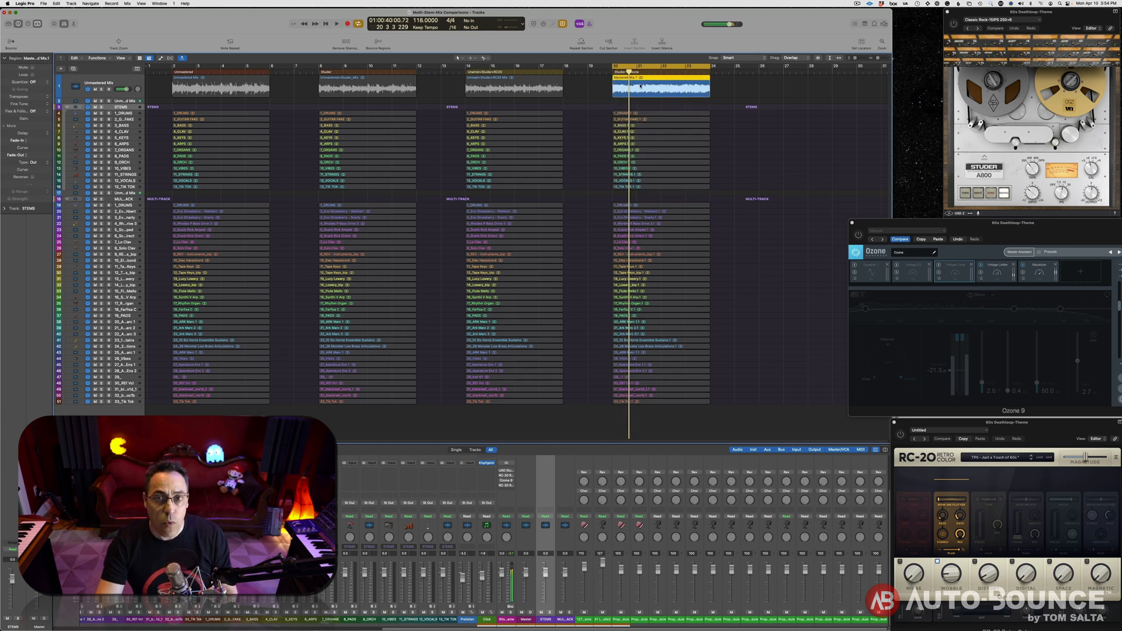
# Step: Audition the last bounced version, then the Unmastered multitracks and its stems
pyautogui.click(336, 22)
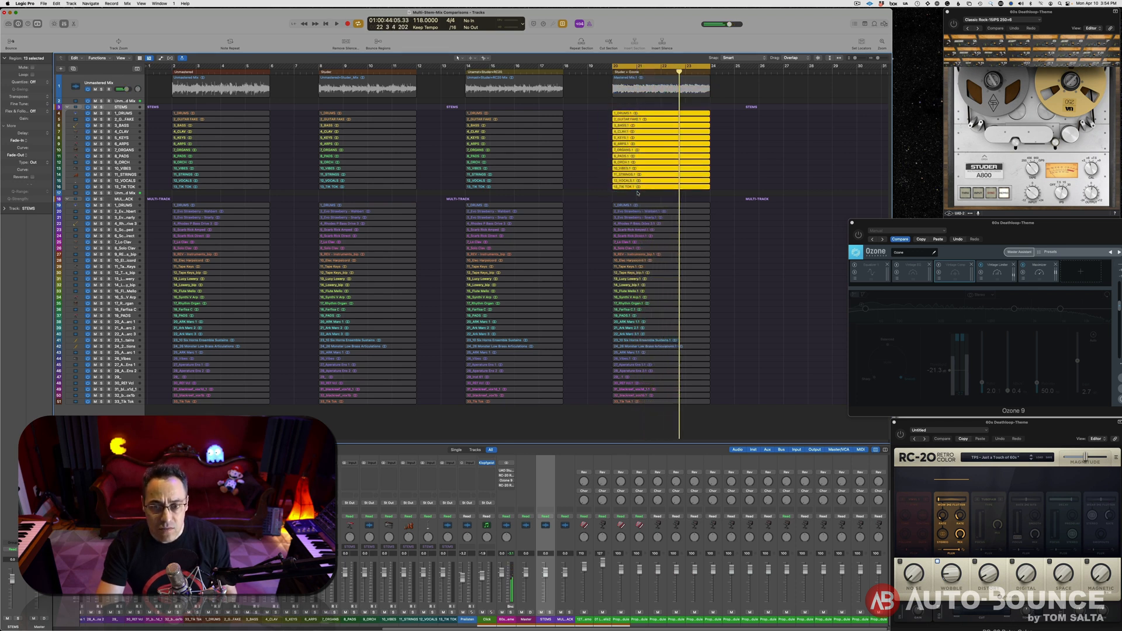
pyautogui.click(331, 22)
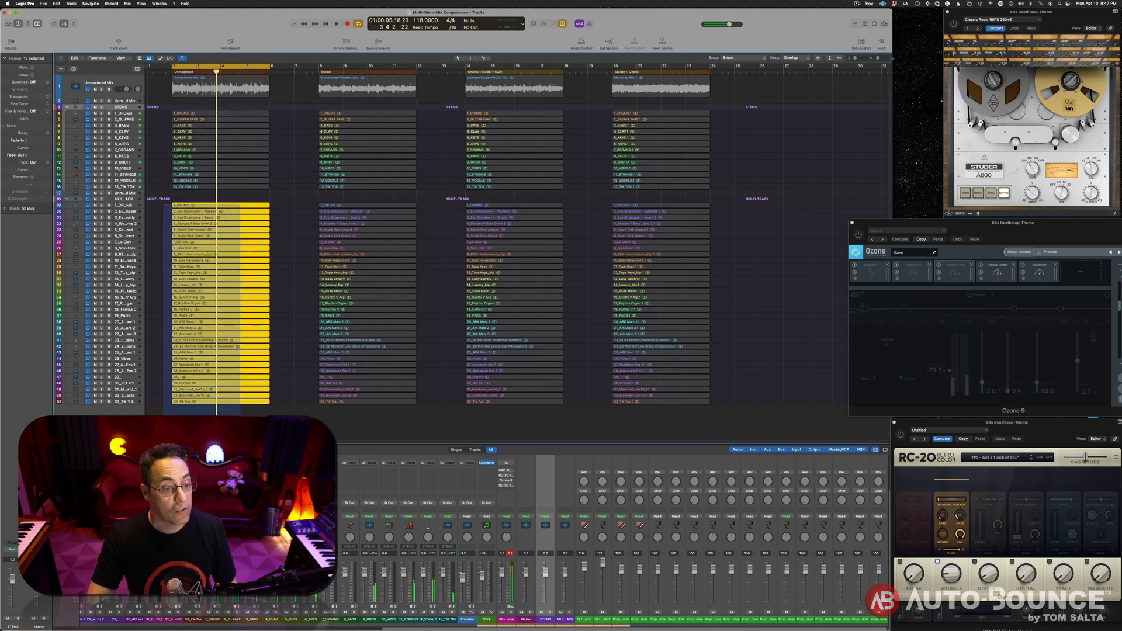
pyautogui.click(331, 23)
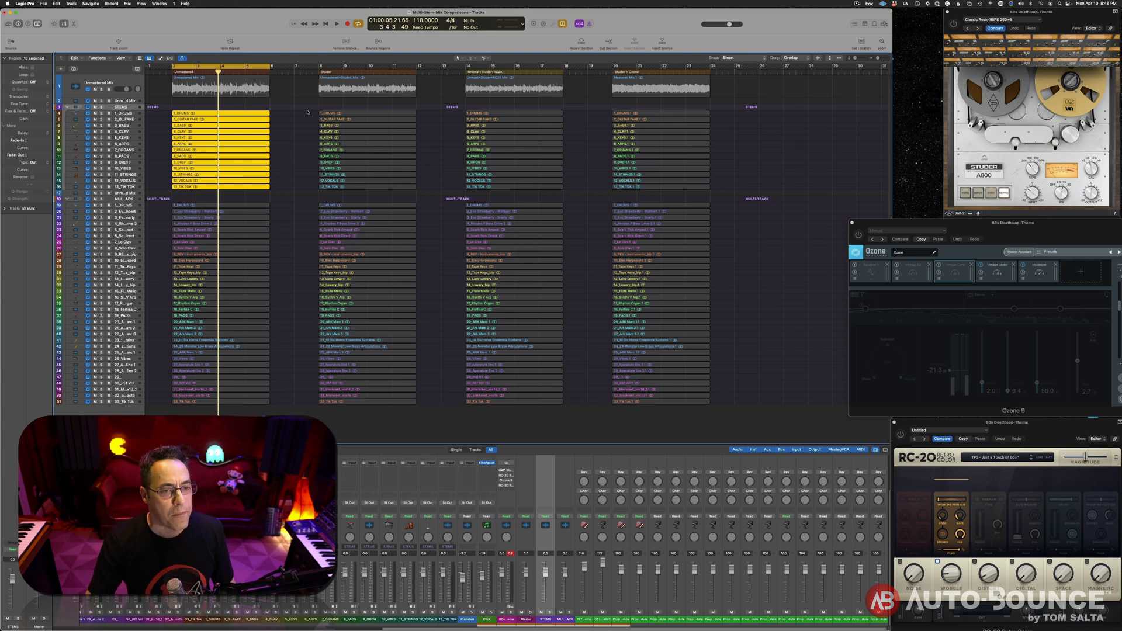
# Step: Play the Studio full mix, then audition the third bounce version's stems
pyautogui.click(336, 92)
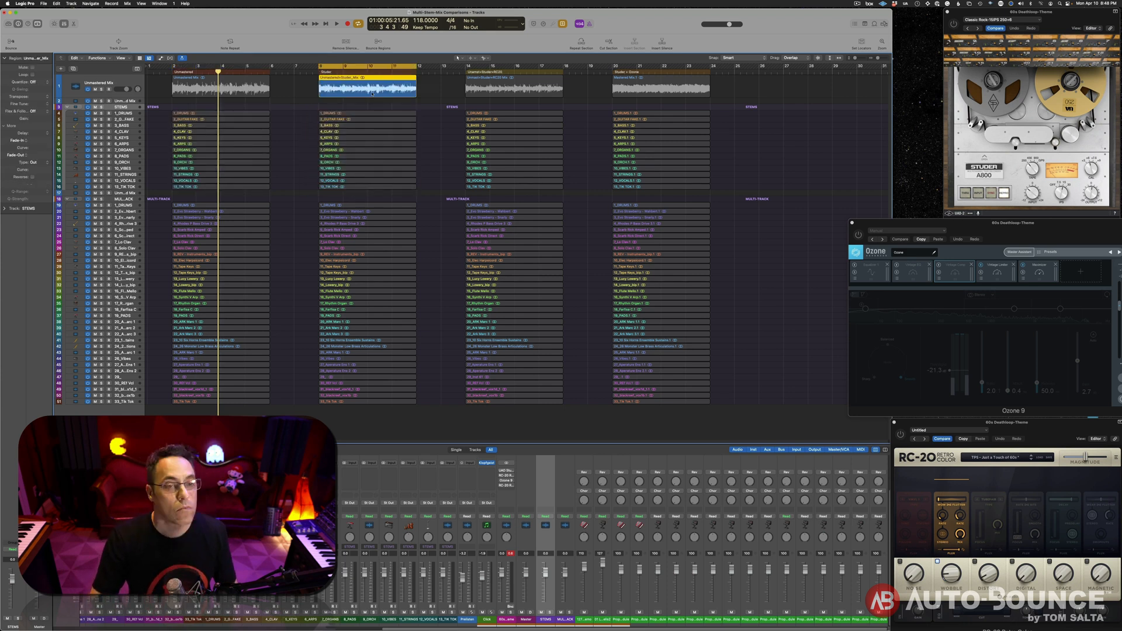
pyautogui.click(329, 21)
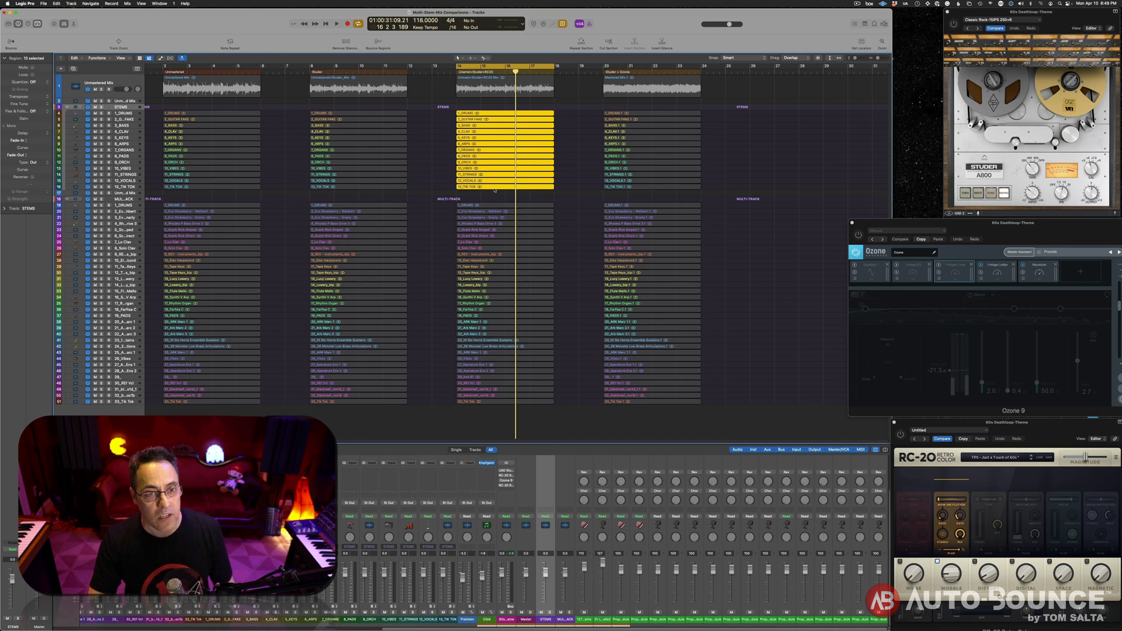
# Step: Audition the first three versions' multitracks and scroll right to the extra stem set
pyautogui.click(332, 21)
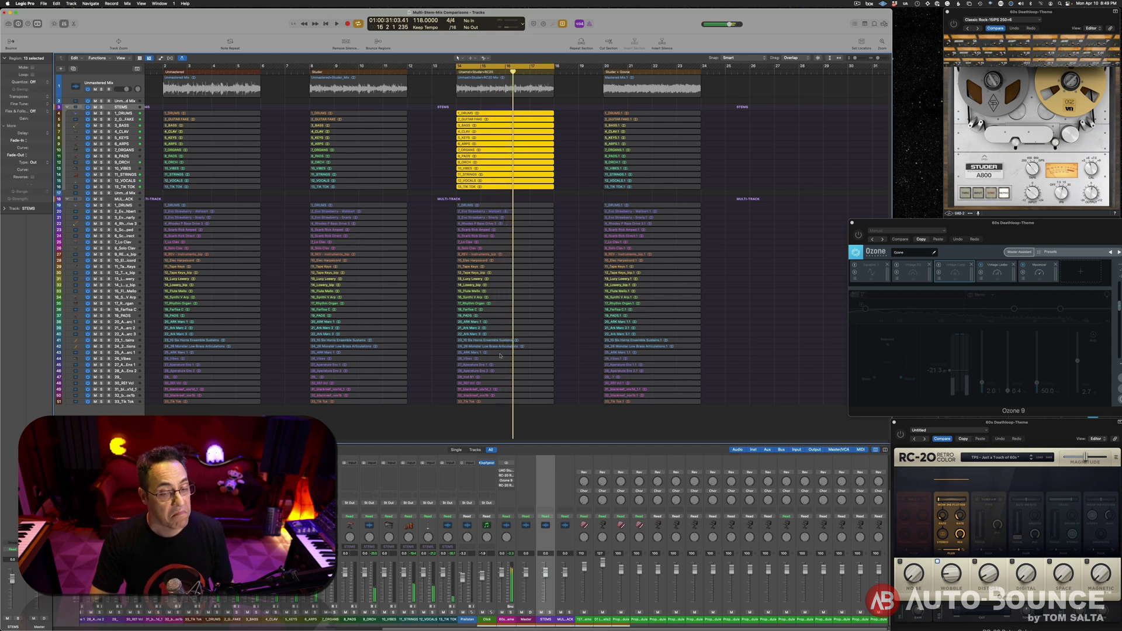
pyautogui.click(342, 22)
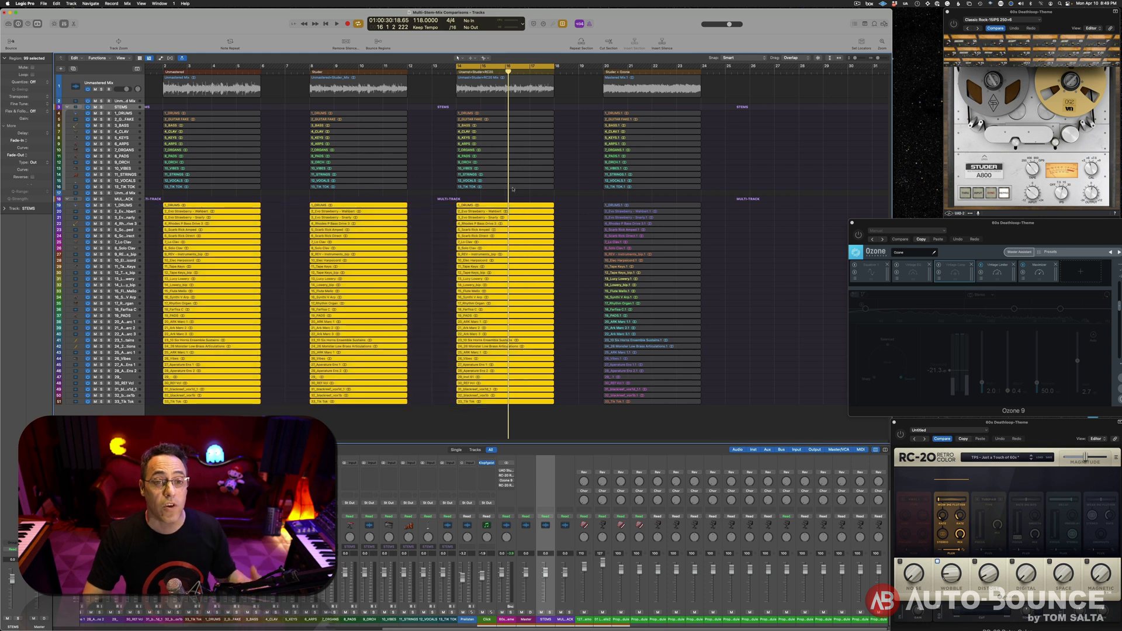
pyautogui.click(505, 87)
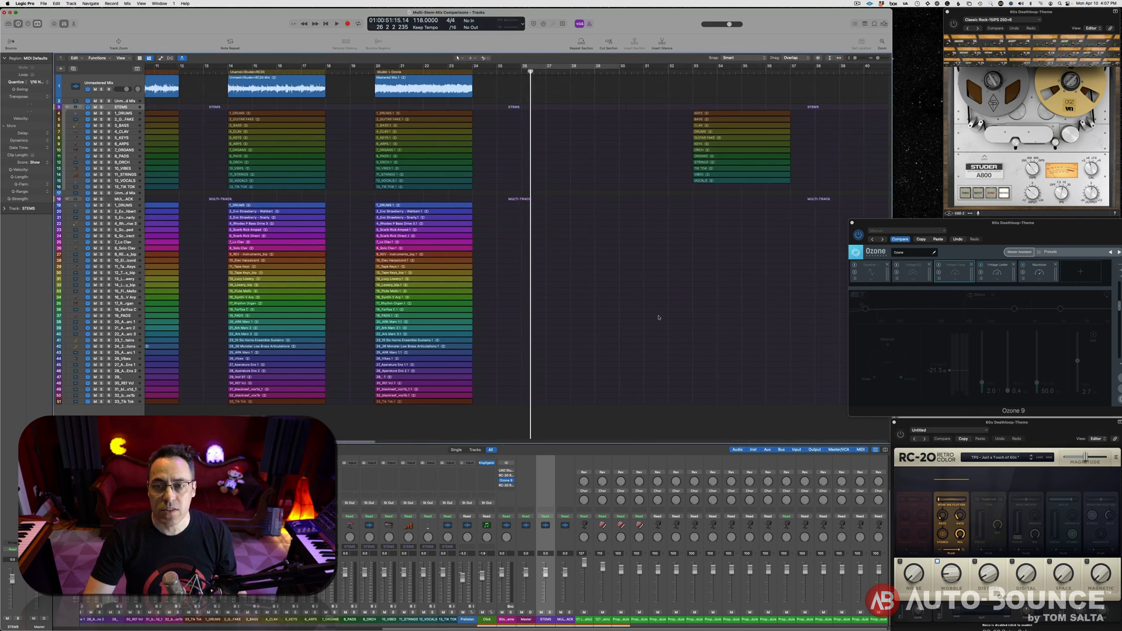
# Step: Move the extra EQ-only Ozone stems left to bar 26 beside Studio + Ozone and play them
pyautogui.click(729, 114)
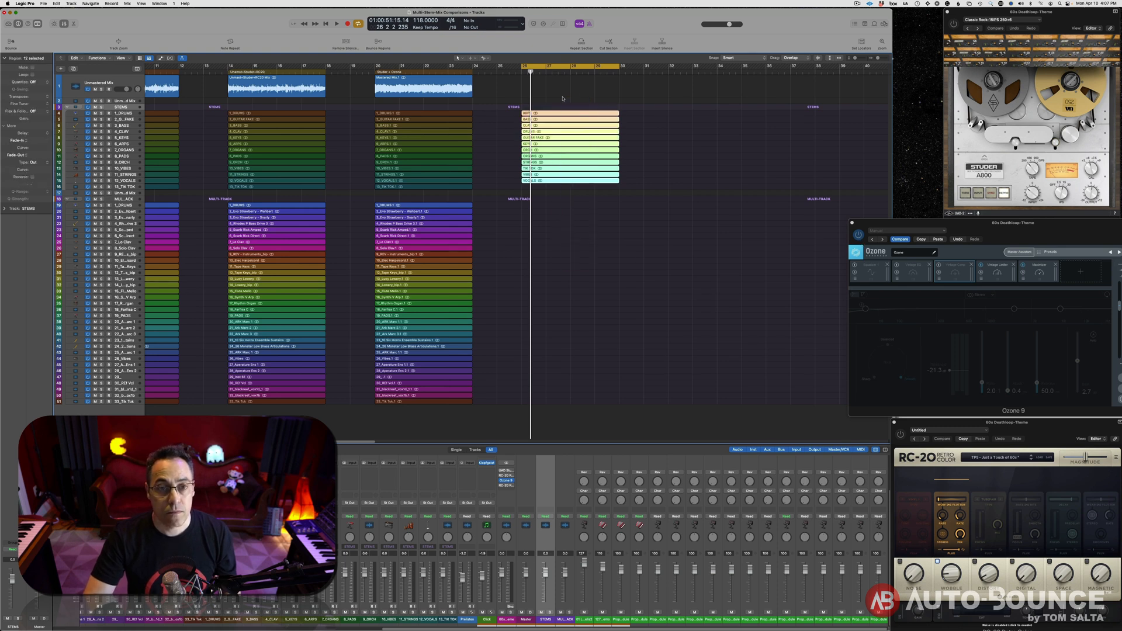
pyautogui.click(332, 22)
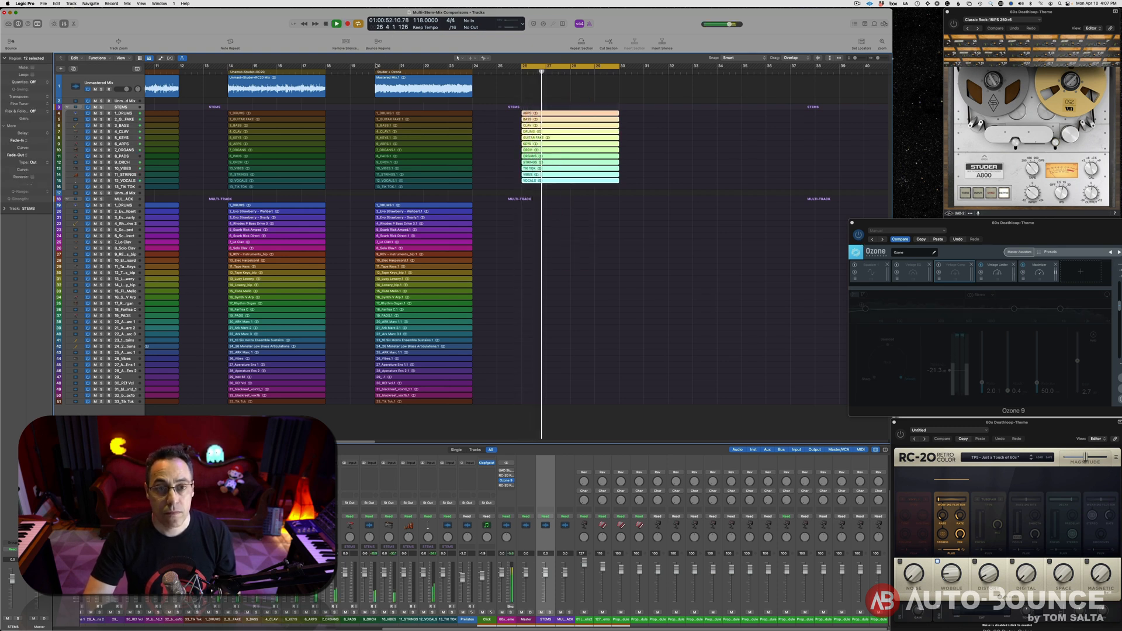